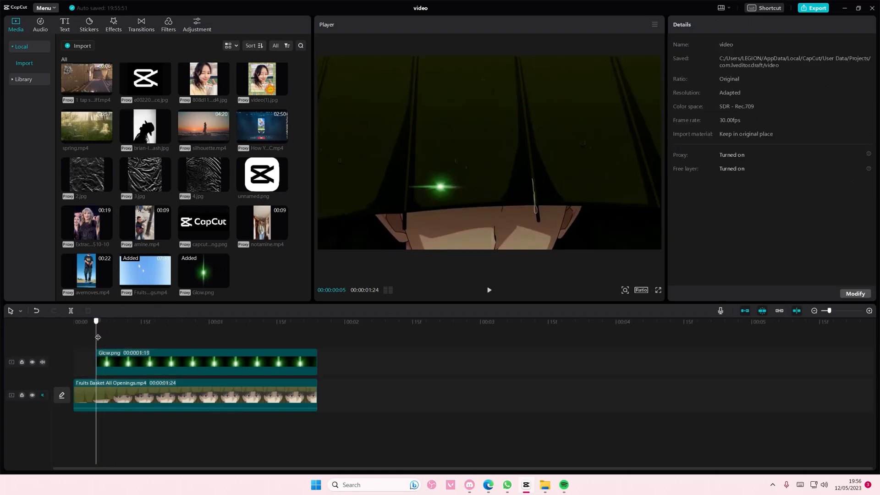
# Add a full-opacity starting keyframe to the Glow.png overlay over the eye
pyautogui.click(205, 362)
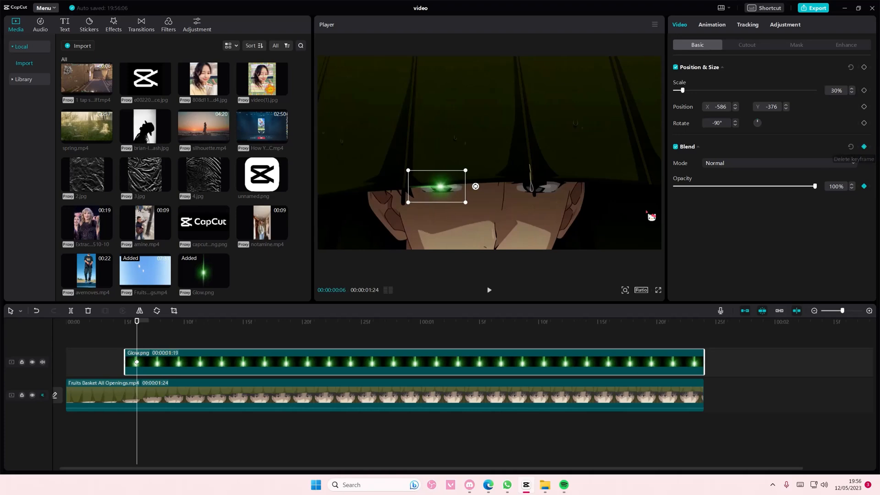
# Keyframe the glow onto the left-hand eye along the clip, dimming to 40% opacity
pyautogui.click(125, 320)
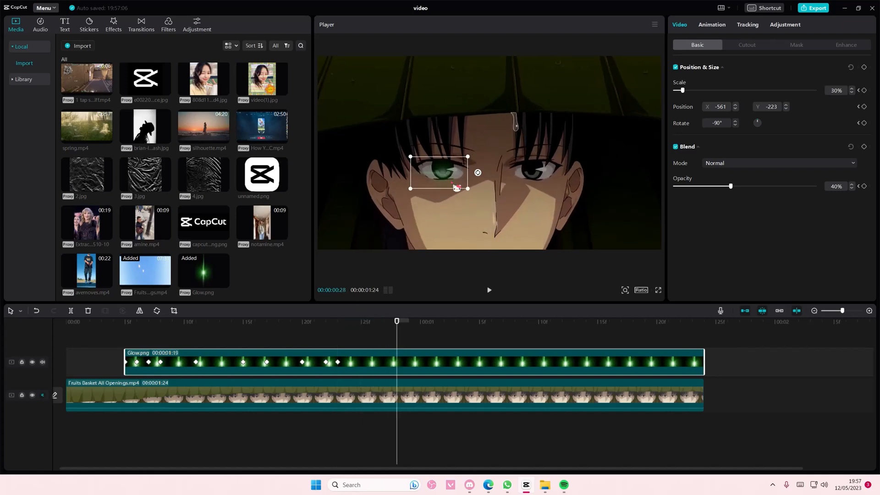
pyautogui.moveTo(440, 173); pyautogui.dragTo(443, 166)
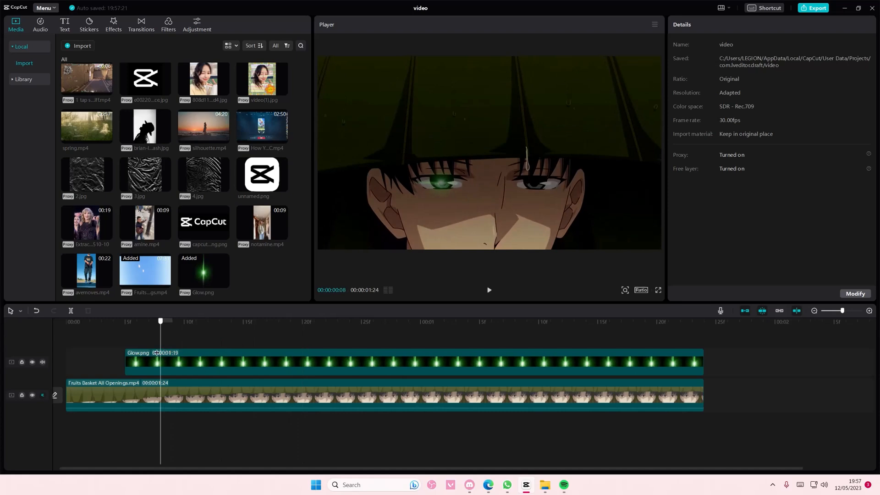
# Duplicate the keyframed Glow.png overlay onto its own new track
pyautogui.click(480, 321)
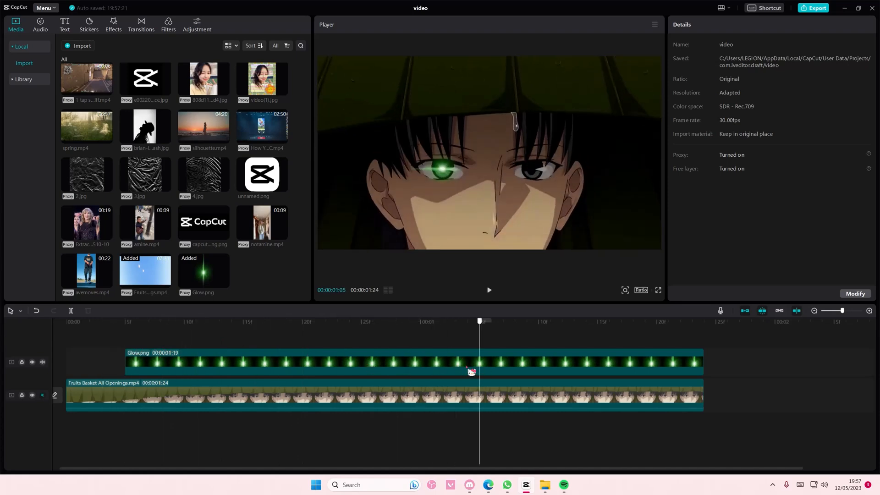
pyautogui.click(393, 361)
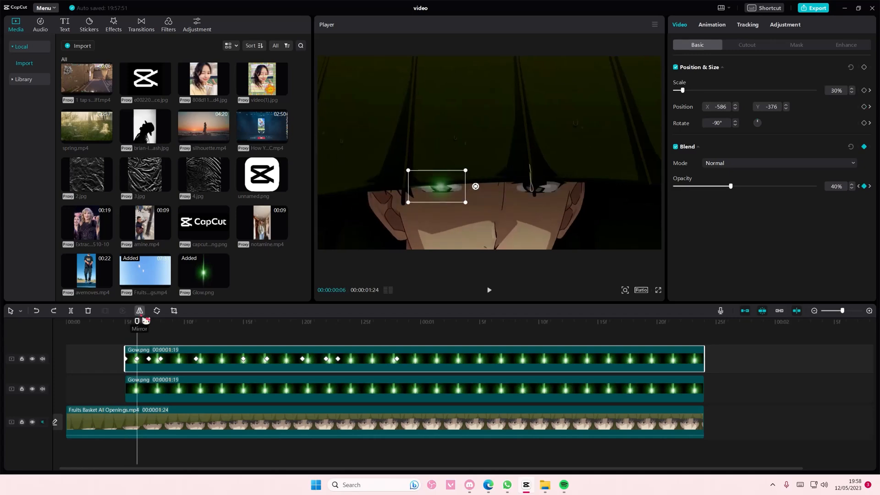
# Convert the top Glow.png copy into a compound clip so both eyes glow green
pyautogui.click(338, 322)
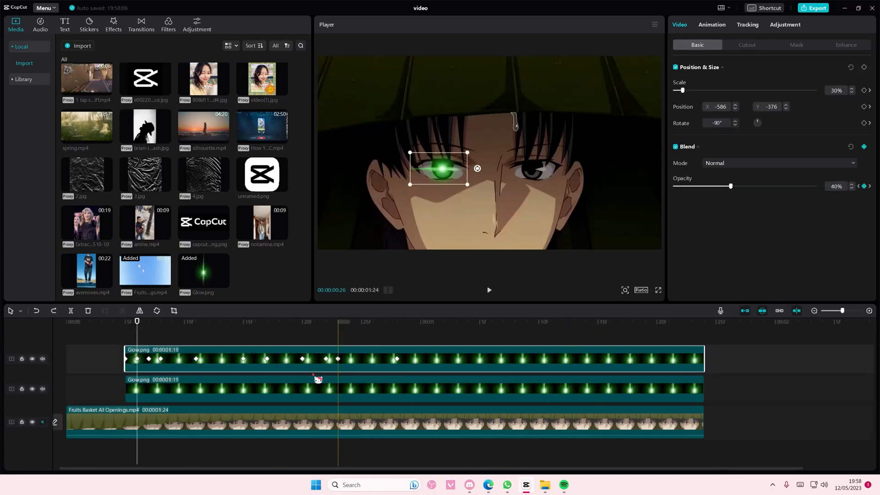
pyautogui.rightClick(318, 377)
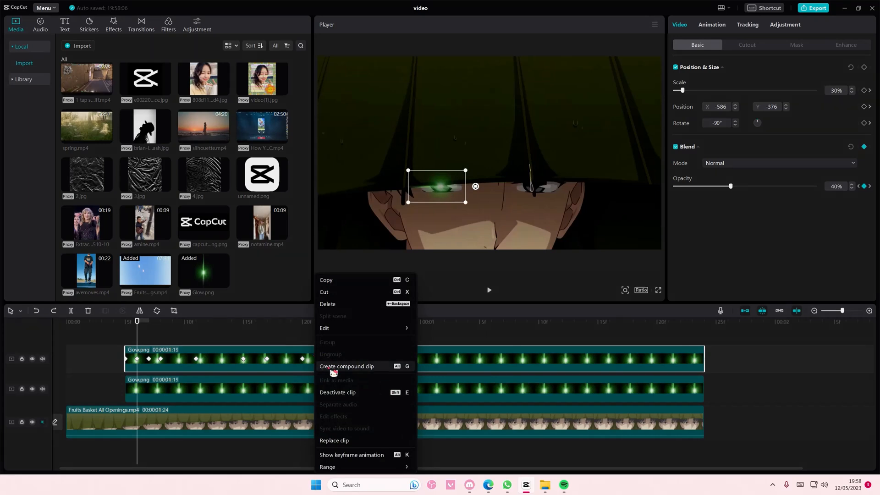
pyautogui.click(346, 366)
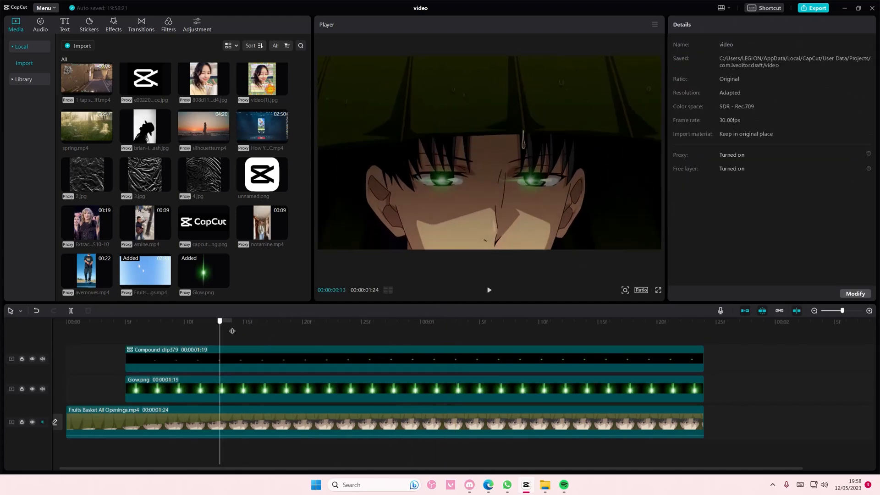
pyautogui.click(393, 350)
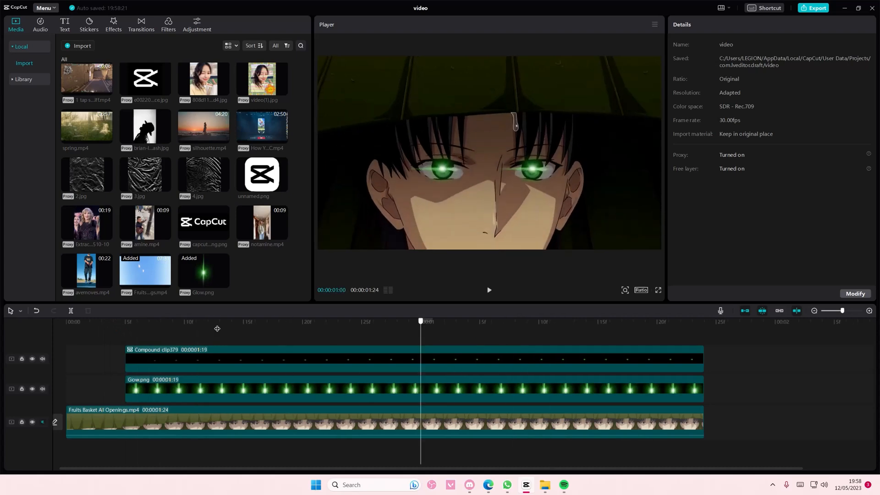
pyautogui.click(463, 321)
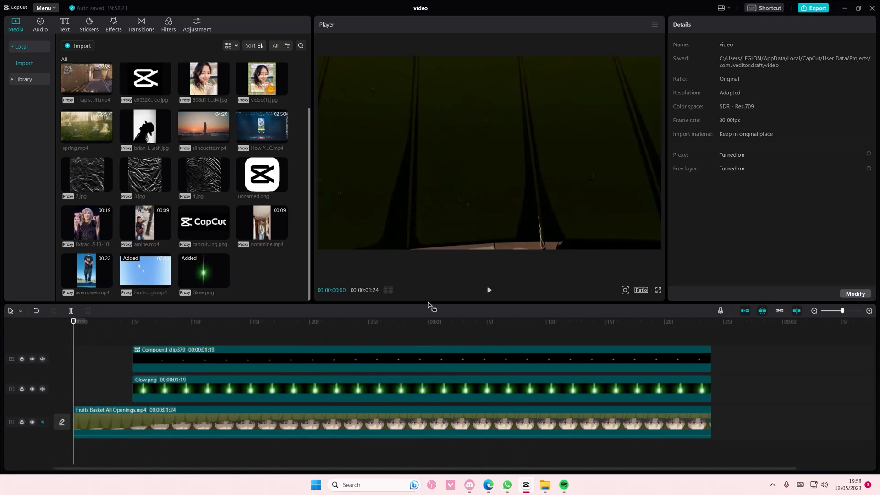
pyautogui.click(488, 290)
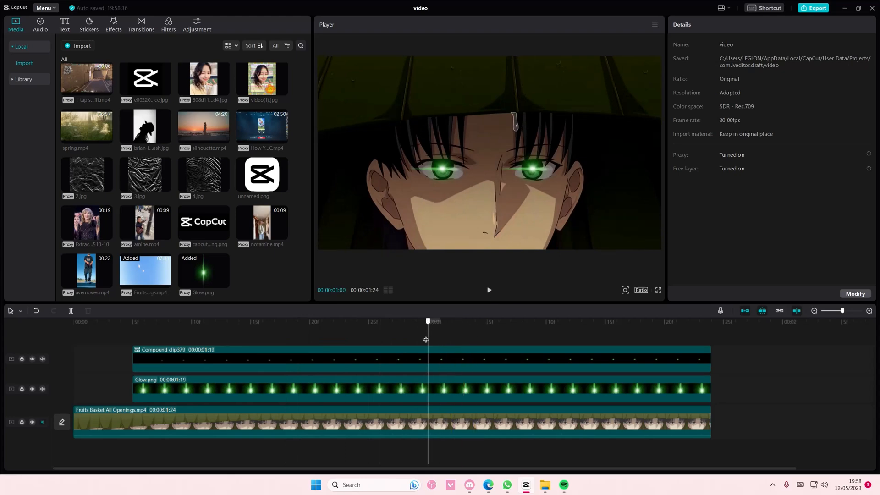
pyautogui.click(191, 320)
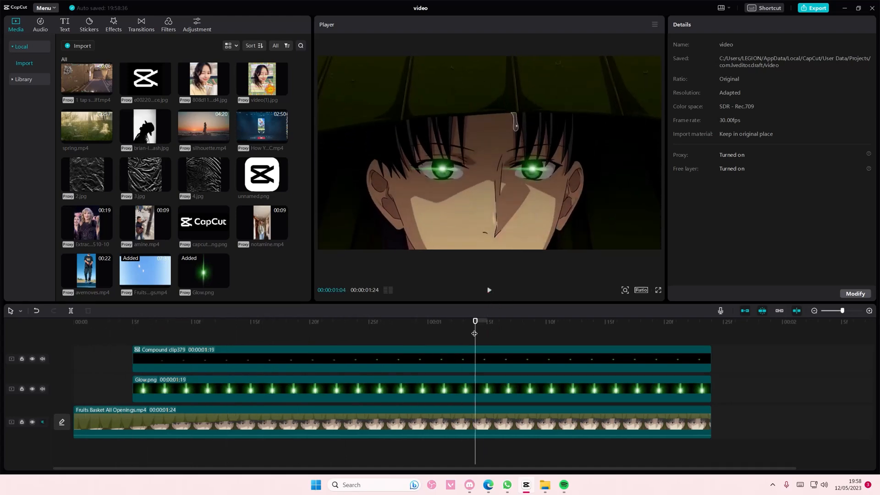
pyautogui.click(488, 290)
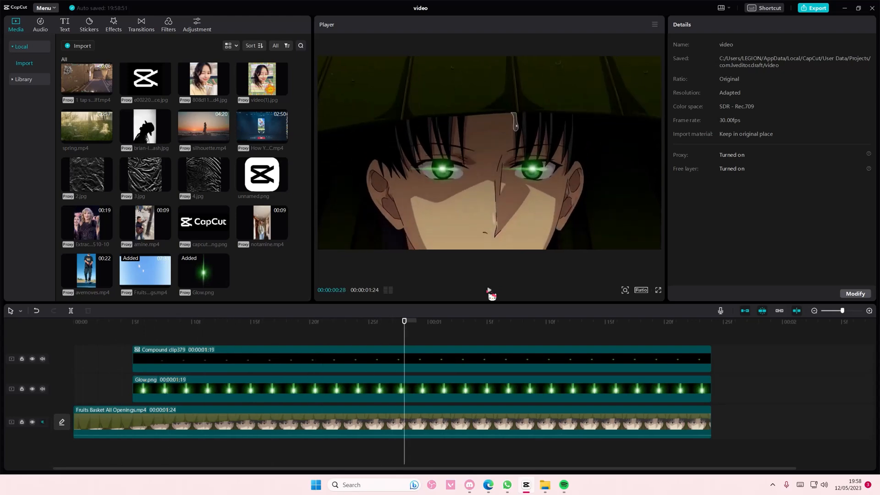
pyautogui.moveTo(555, 321)
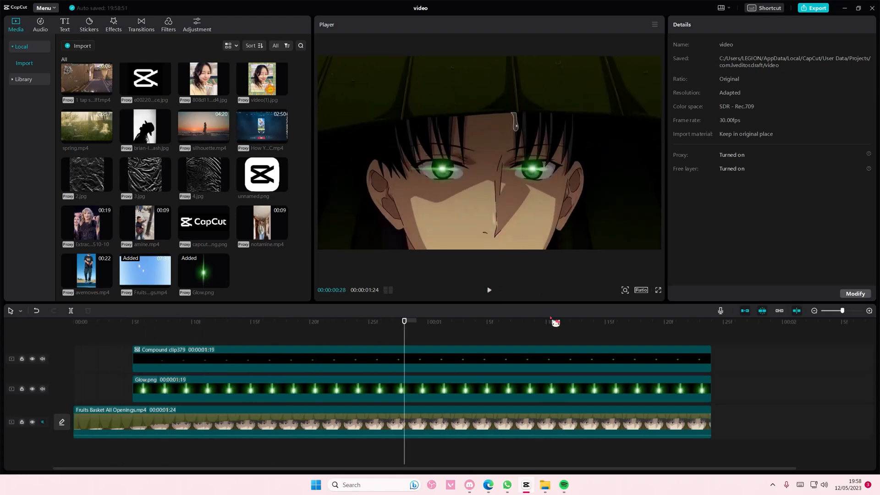